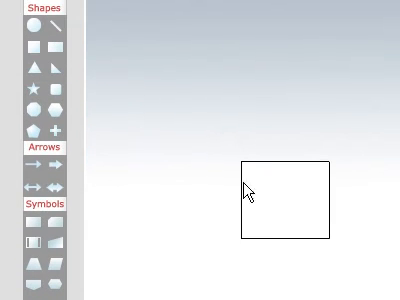
Select the square and bring up its context menu of actions
left_click(284, 200)
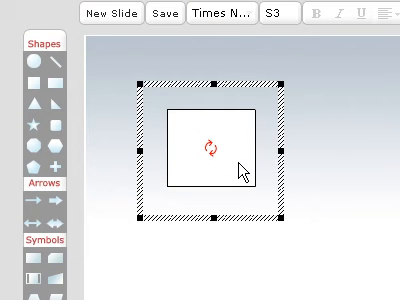
right_click(248, 166)
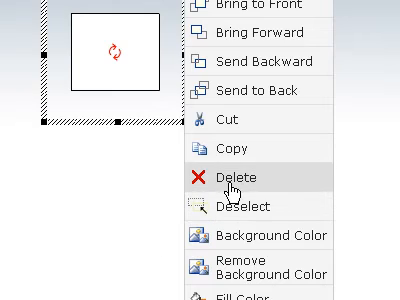
Delete the square from the slide via the context menu
left_click(226, 178)
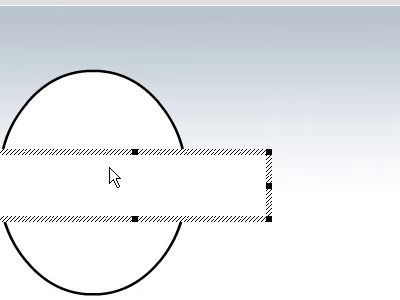
Enter the word 'Requests' into the text box on the ellipse
type("Requests")
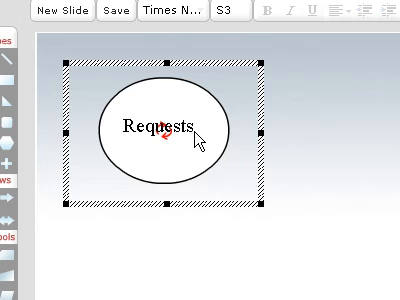
Bring up the context menu for the labelled ellipse to reposition it
right_click(204, 136)
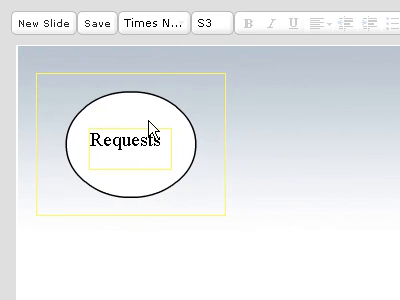
mouse_move(212, 196)
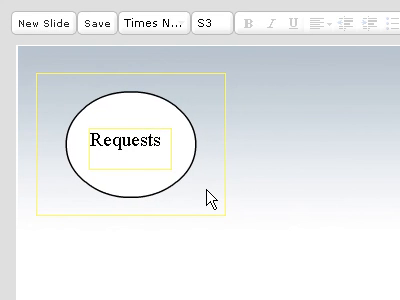